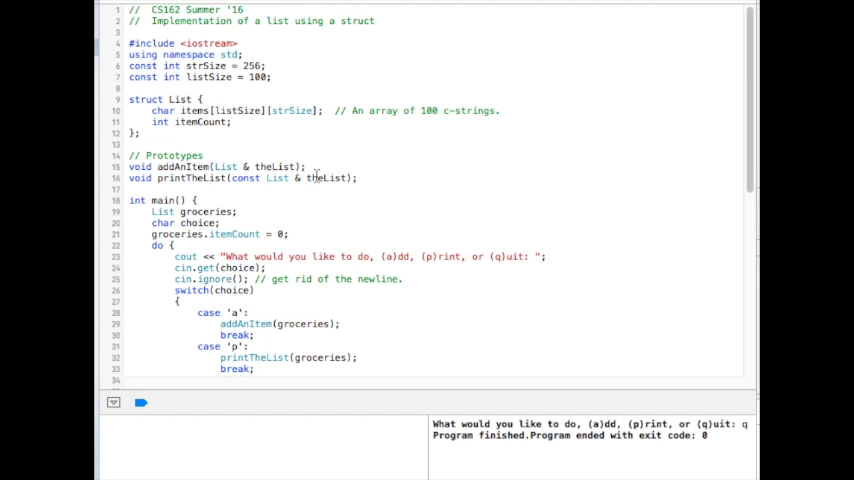
mouse_move(388, 148)
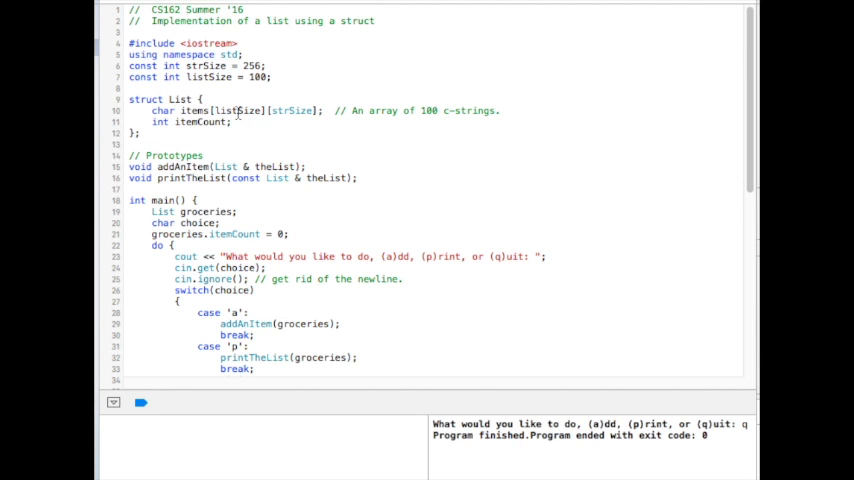
- Review main's setup: the listSize constant, printTheList's const prototype, the choice variable and the loop's quit condition
double_click(236, 110)
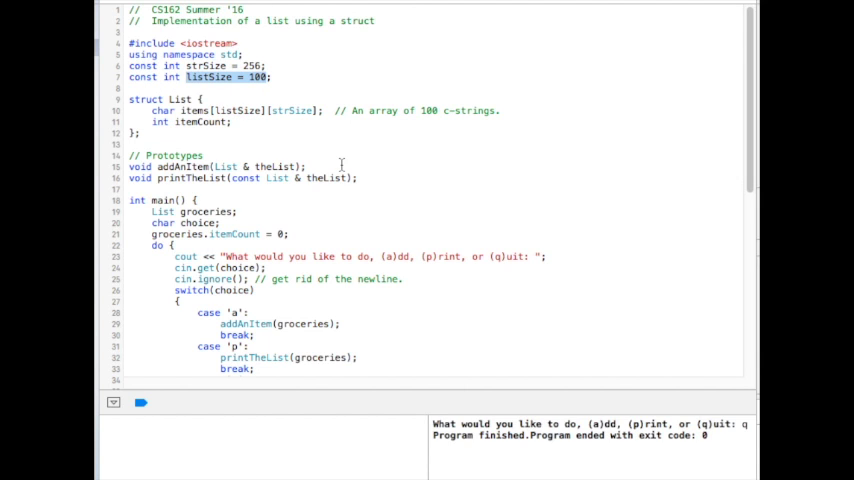
mouse_move(362, 144)
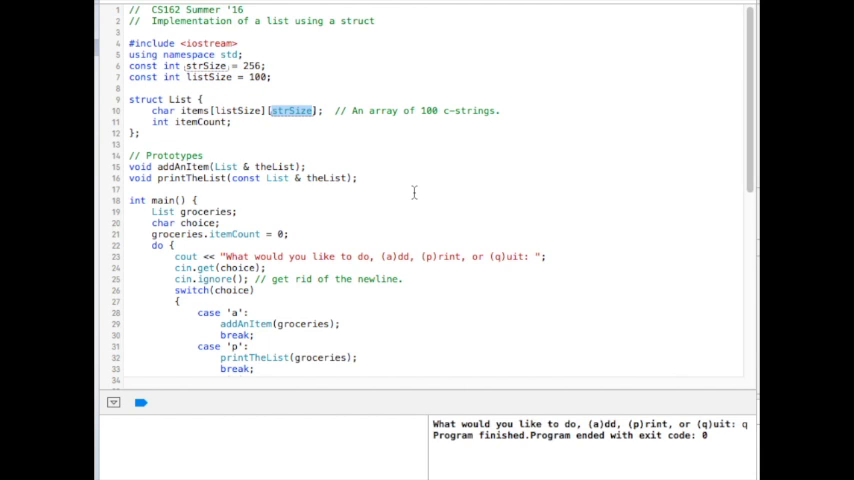
mouse_move(276, 166)
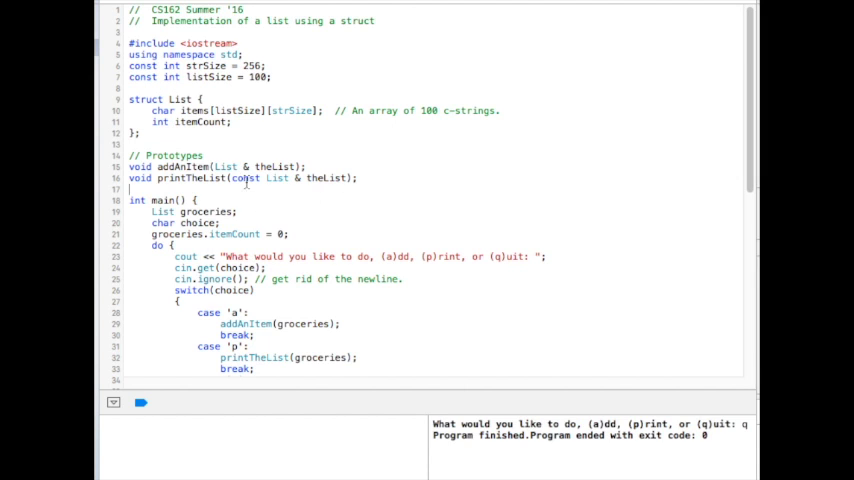
double_click(244, 178)
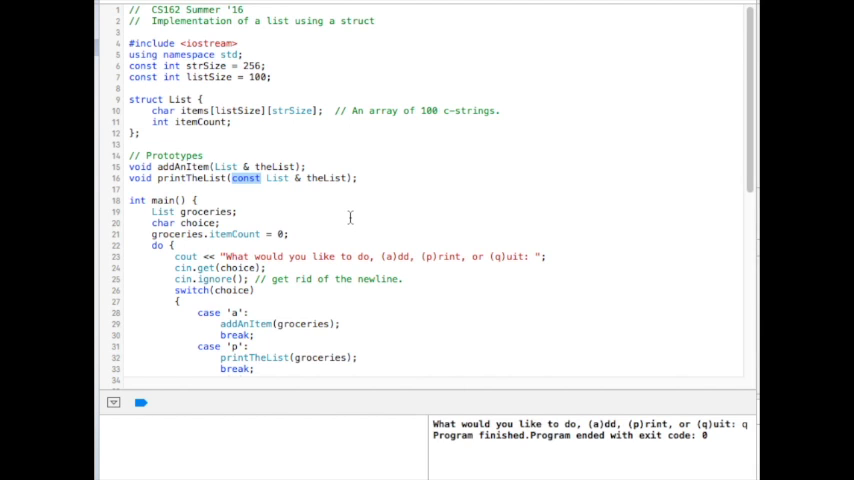
double_click(208, 212)
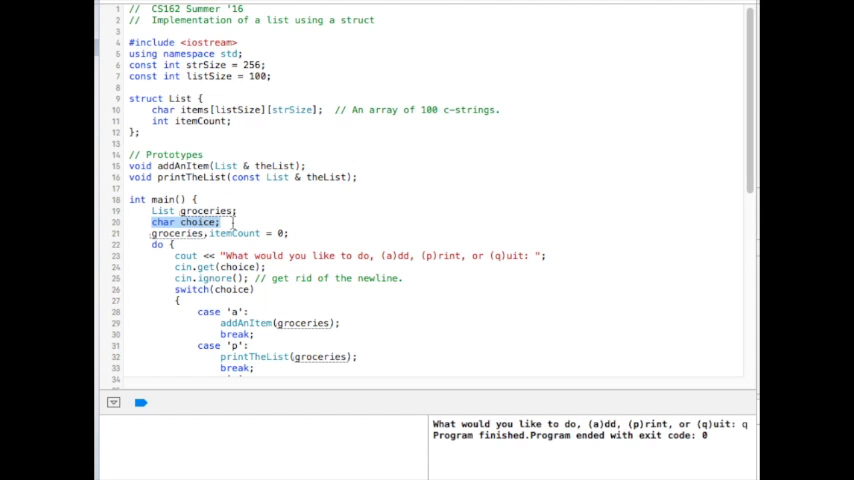
scroll("down", 3)
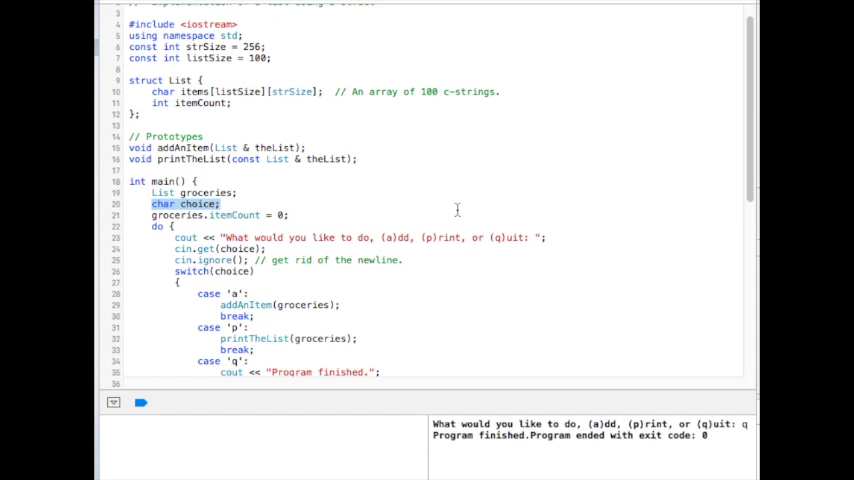
scroll("down", 3)
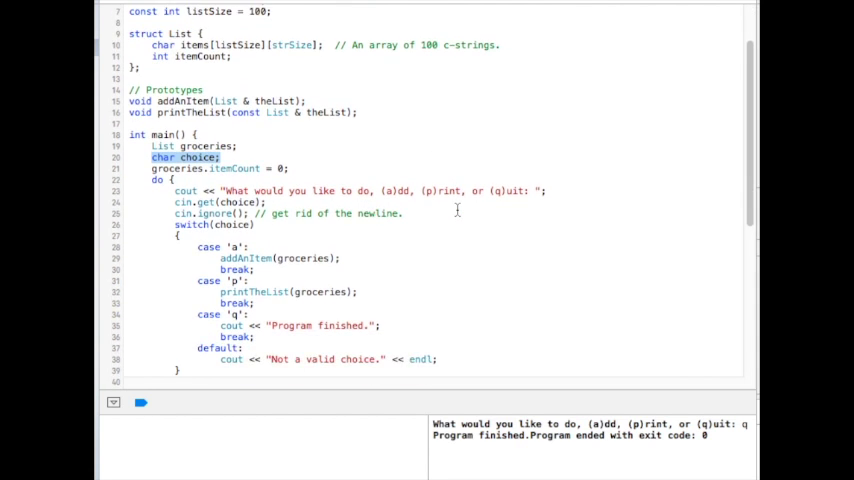
scroll("down", 3)
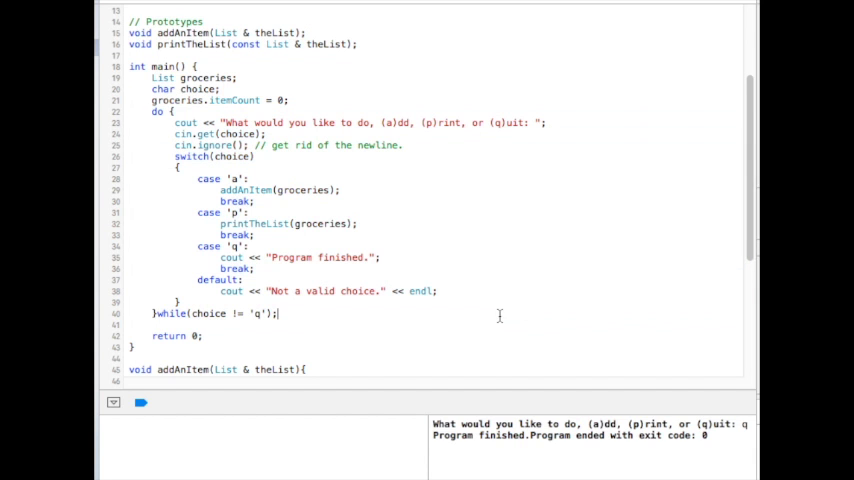
double_click(208, 312)
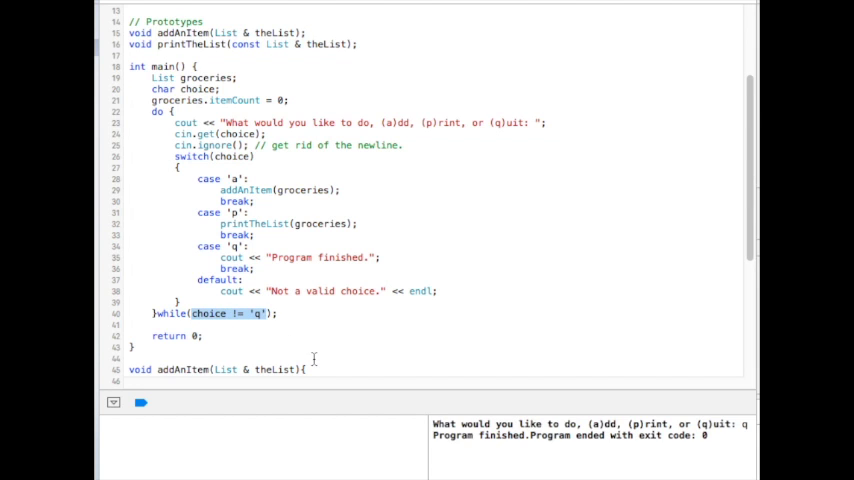
mouse_move(384, 318)
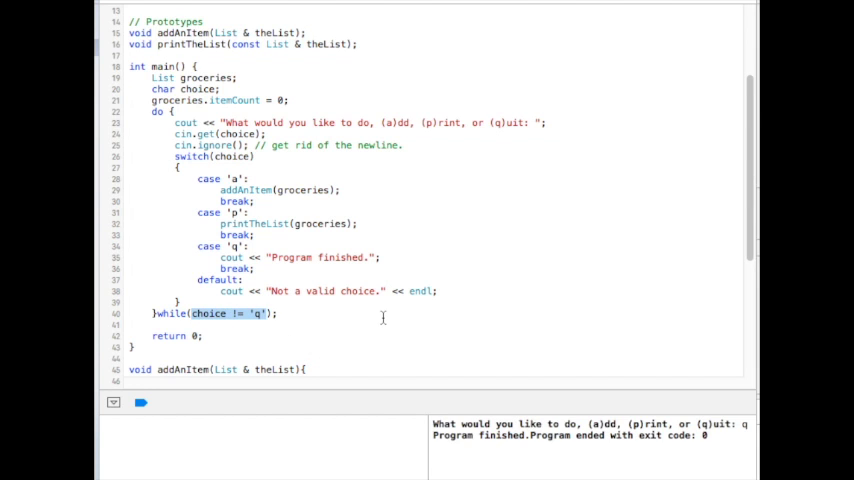
- Walk through the menu switch: the groceries argument passed to printTheList and the default case
left_click(264, 190)
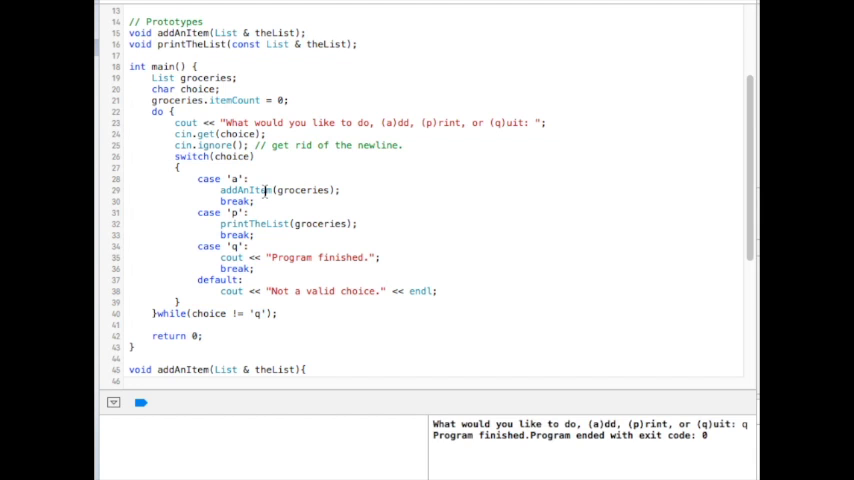
double_click(244, 190)
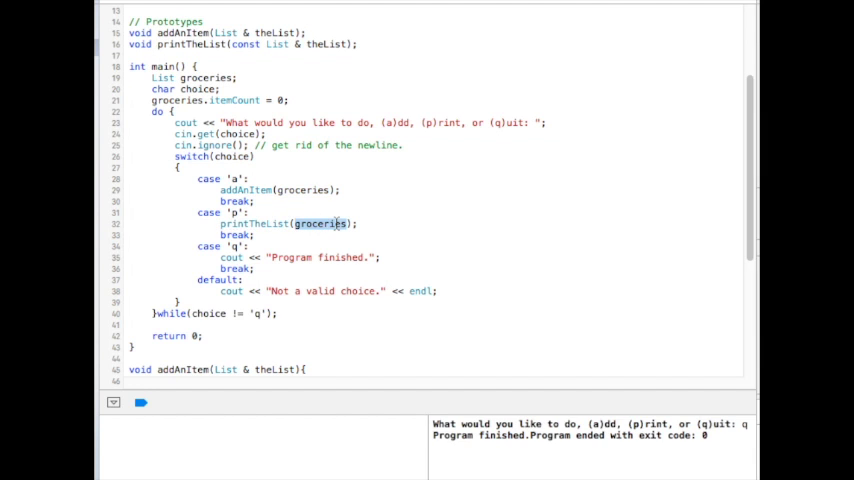
mouse_move(450, 280)
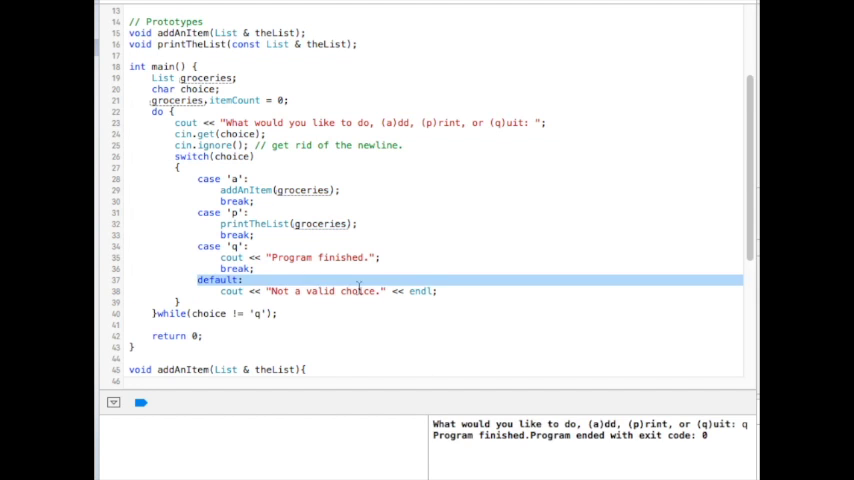
left_click(458, 292)
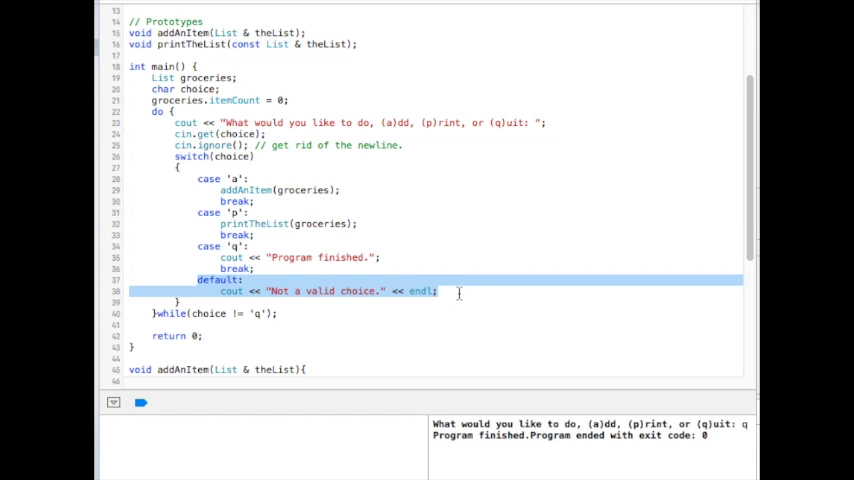
mouse_move(446, 322)
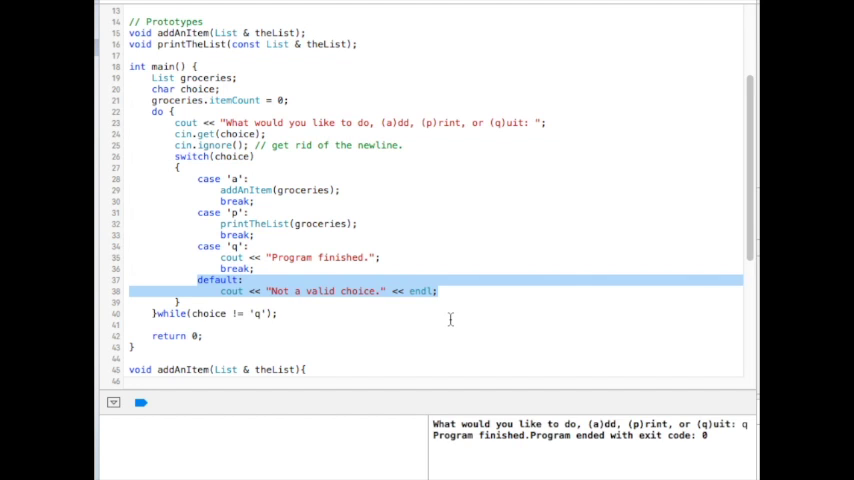
mouse_move(464, 320)
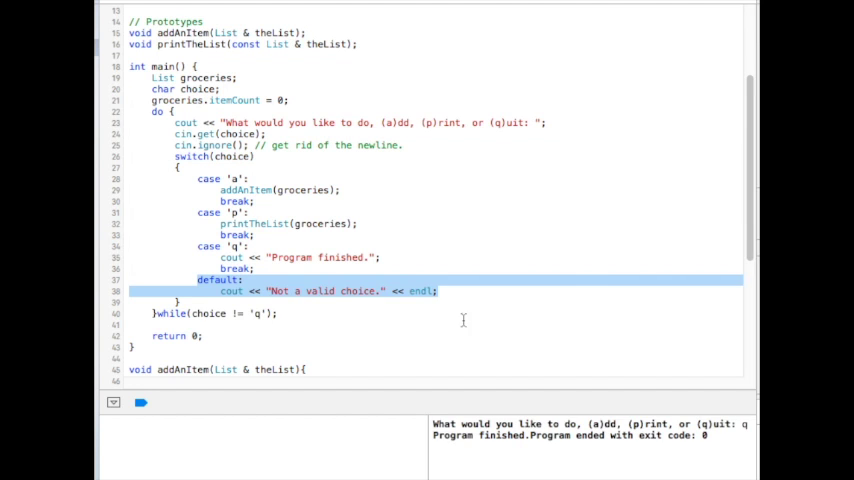
left_click(368, 280)
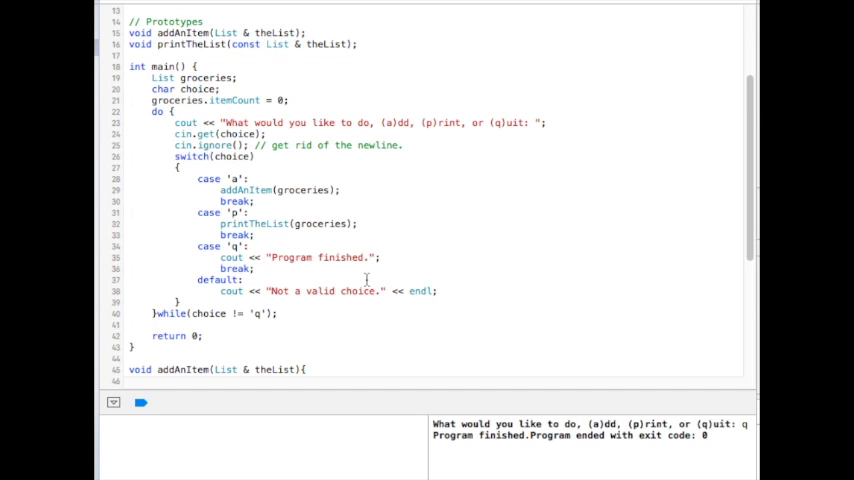
scroll("down", 3)
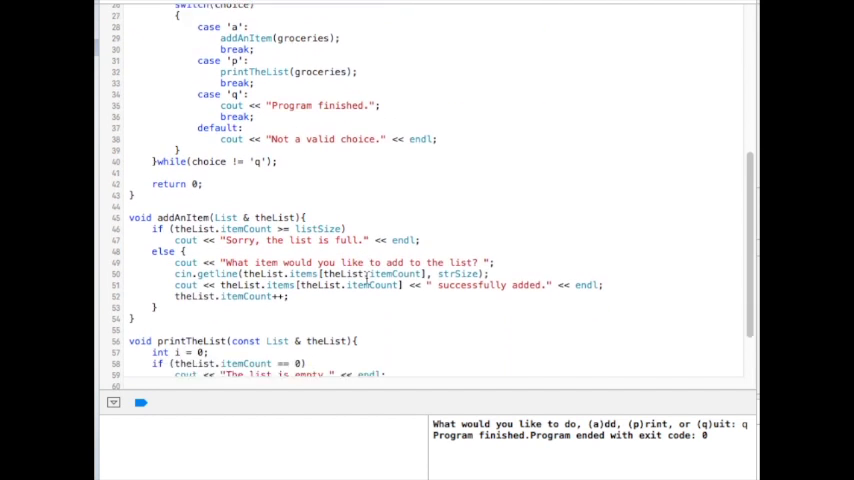
scroll("down", 3)
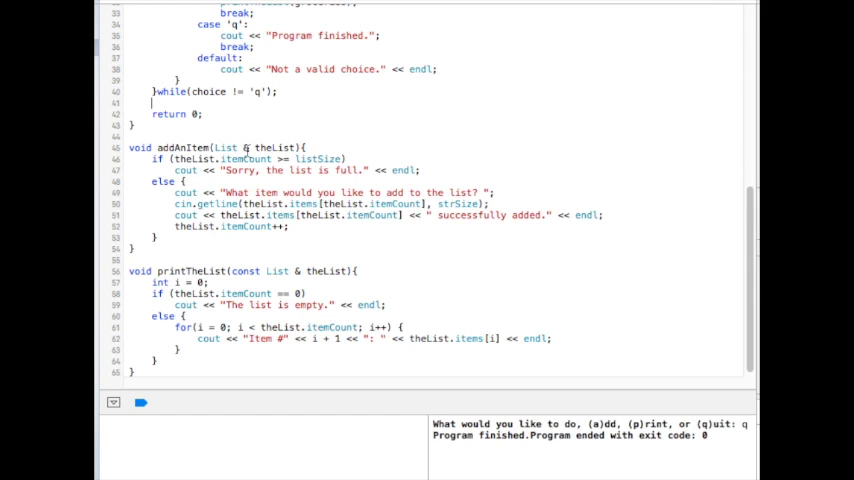
- Step through addAnItem: its List parameter and the getline call reading into theList.items[itemCount]
double_click(272, 148)
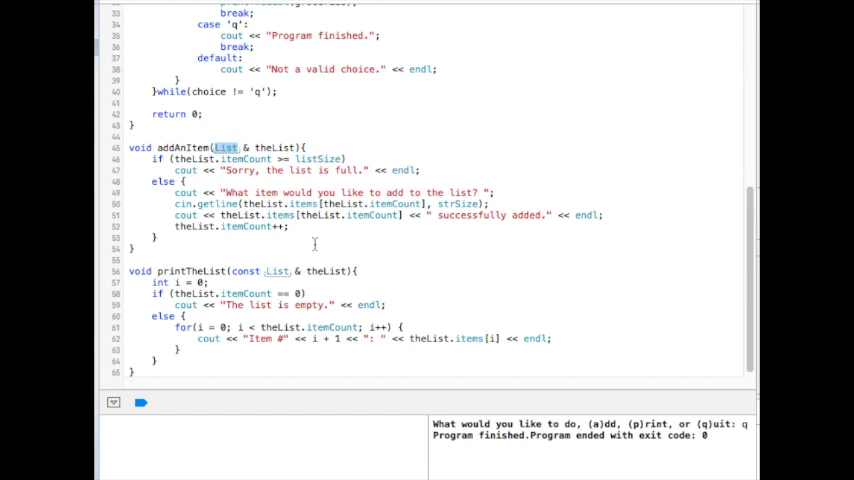
mouse_move(420, 218)
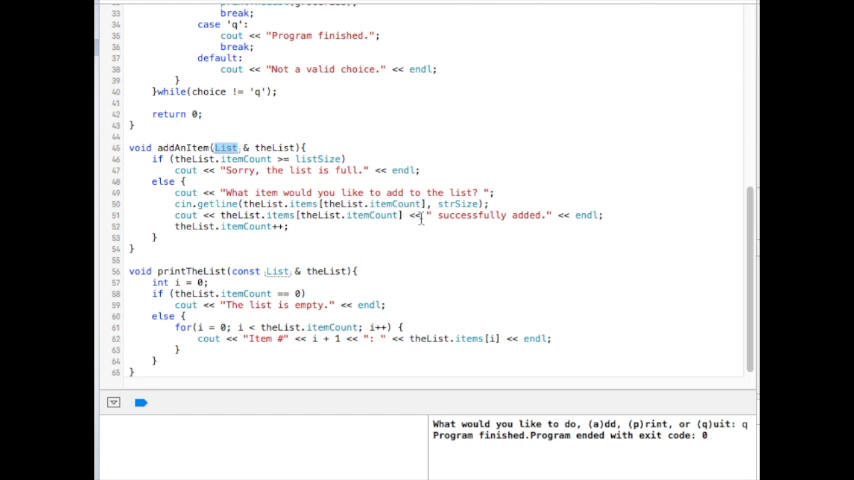
mouse_move(408, 246)
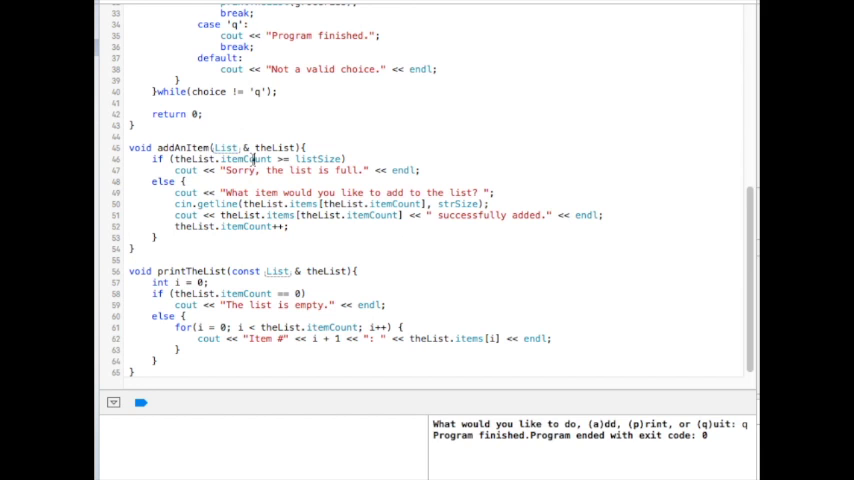
double_click(318, 160)
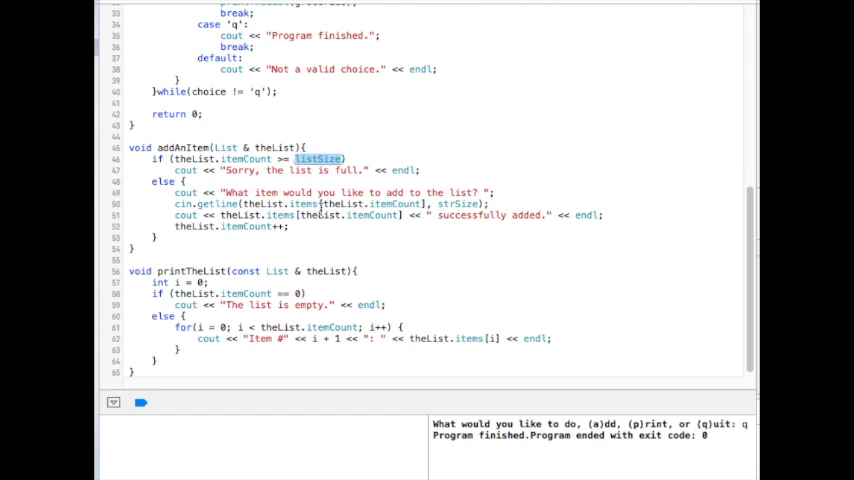
mouse_move(276, 246)
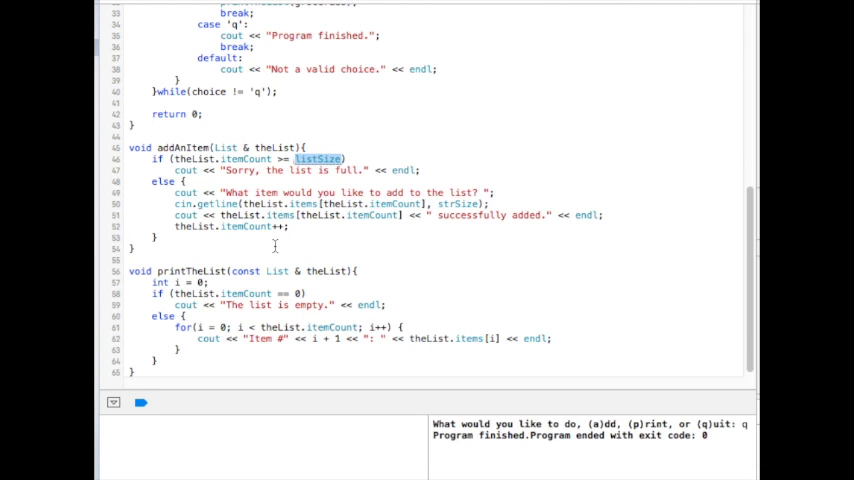
mouse_move(452, 192)
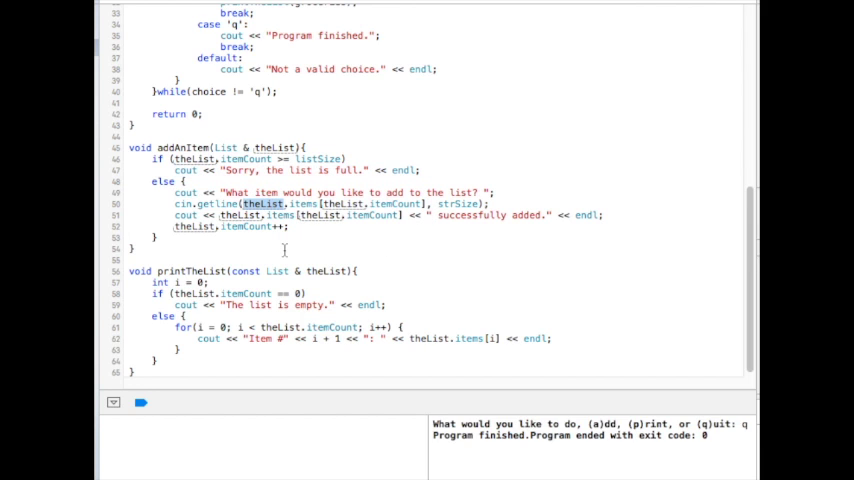
mouse_move(342, 280)
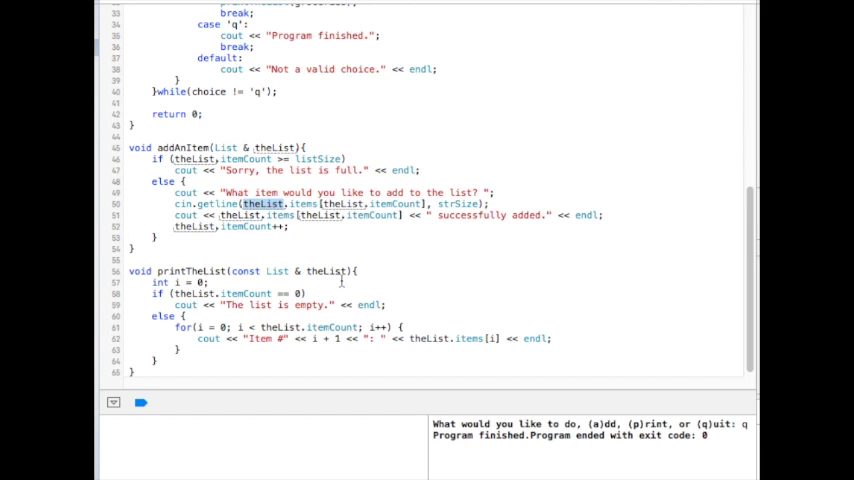
double_click(304, 204)
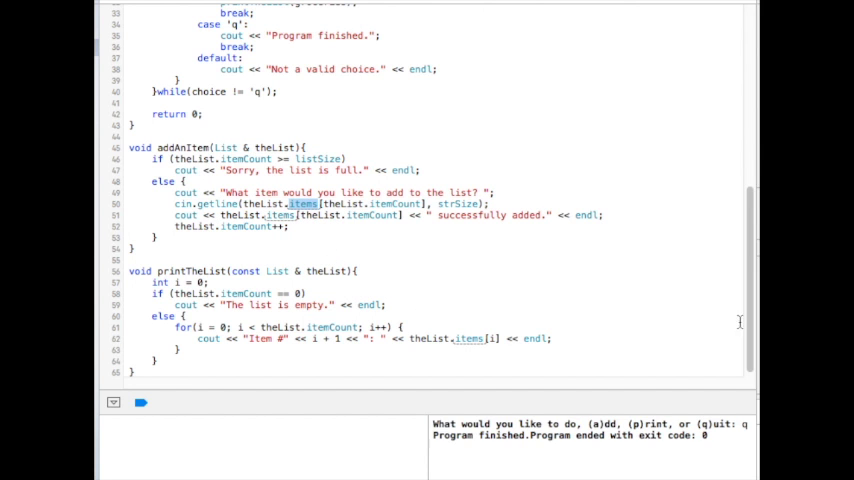
scroll("up", 3)
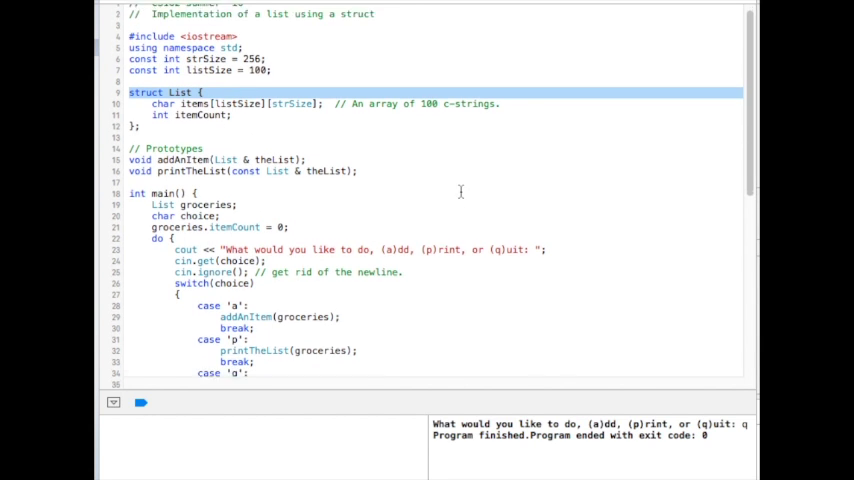
scroll("down", 3)
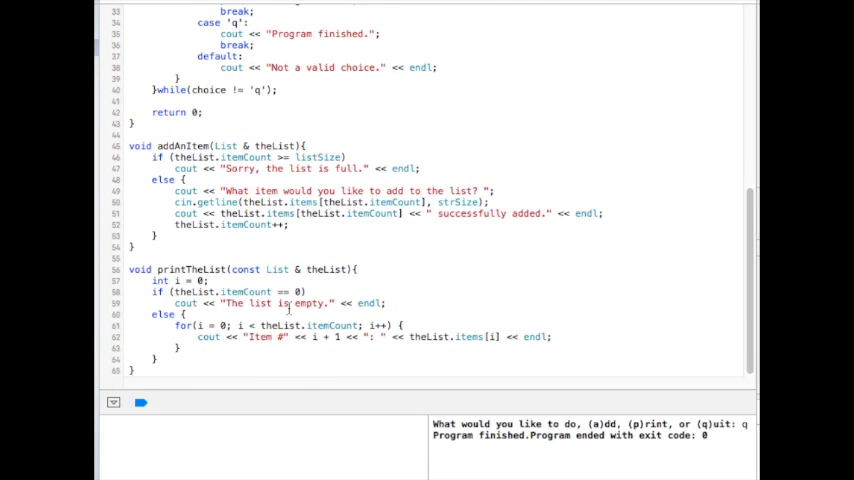
double_click(240, 212)
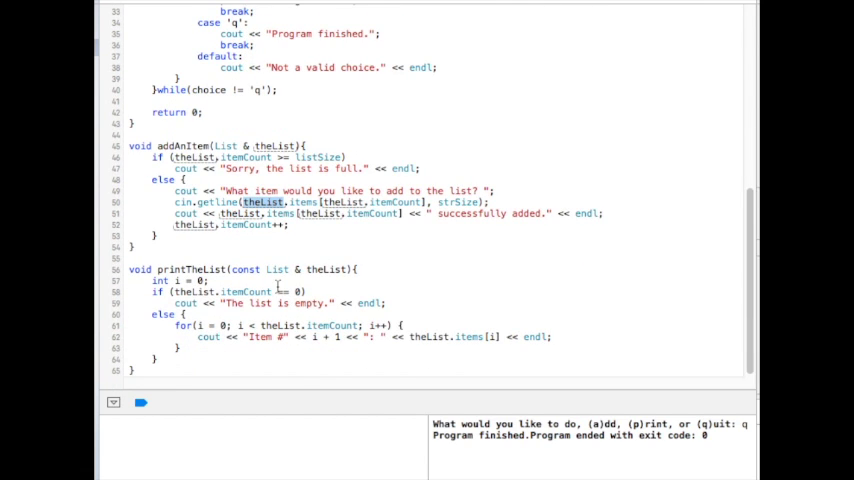
double_click(304, 202)
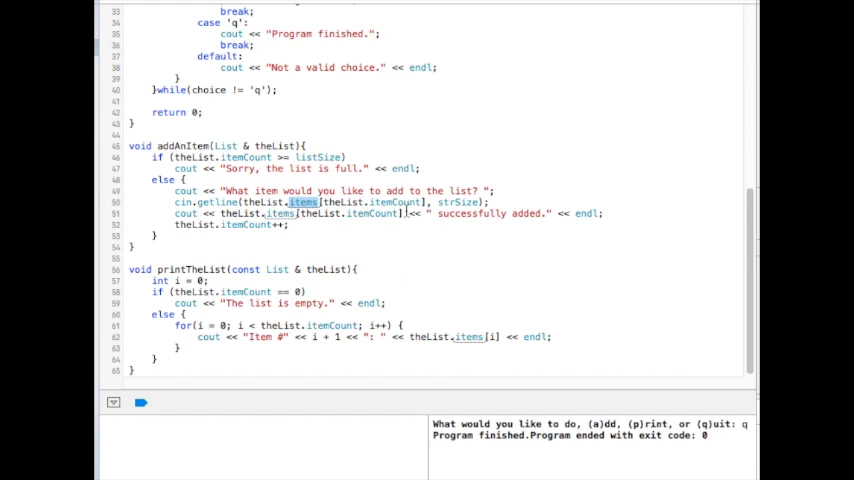
double_click(344, 202)
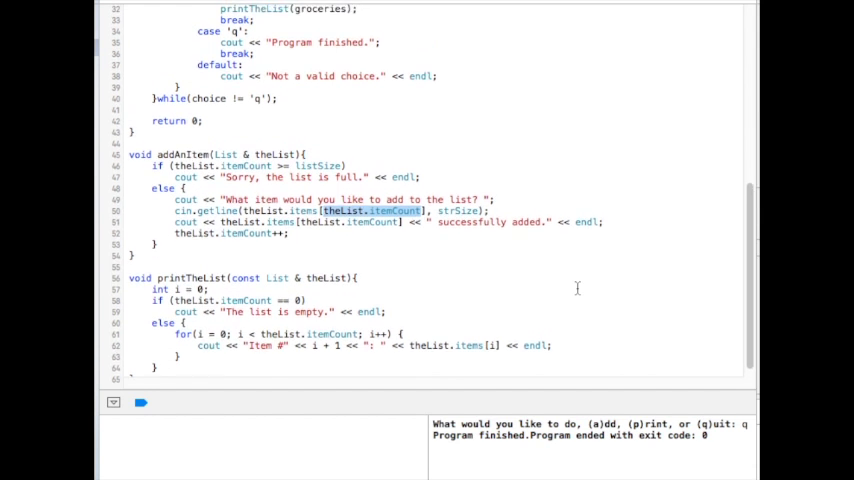
- Trace the groceries declaration in main to the itemCount index and printTheList's empty-list check
scroll("up", 3)
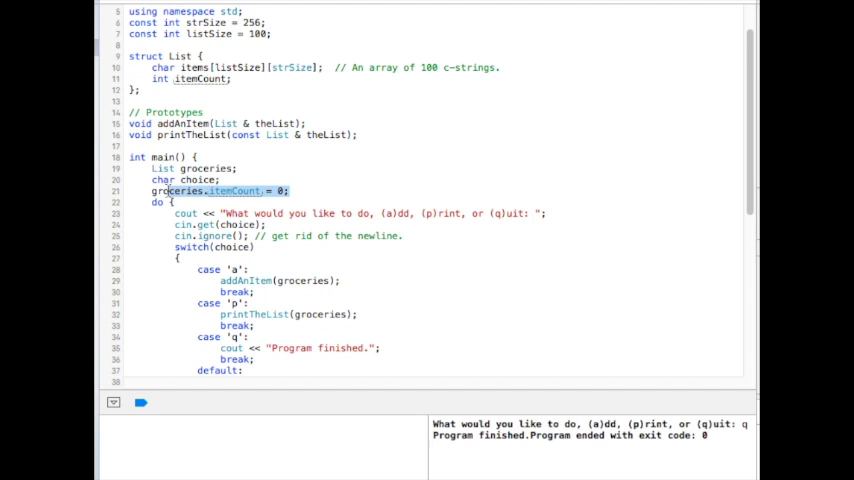
double_click(204, 168)
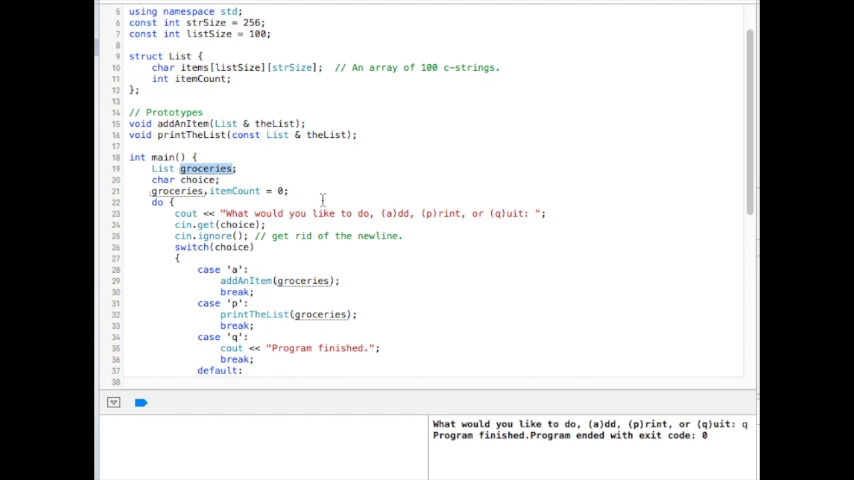
mouse_move(360, 260)
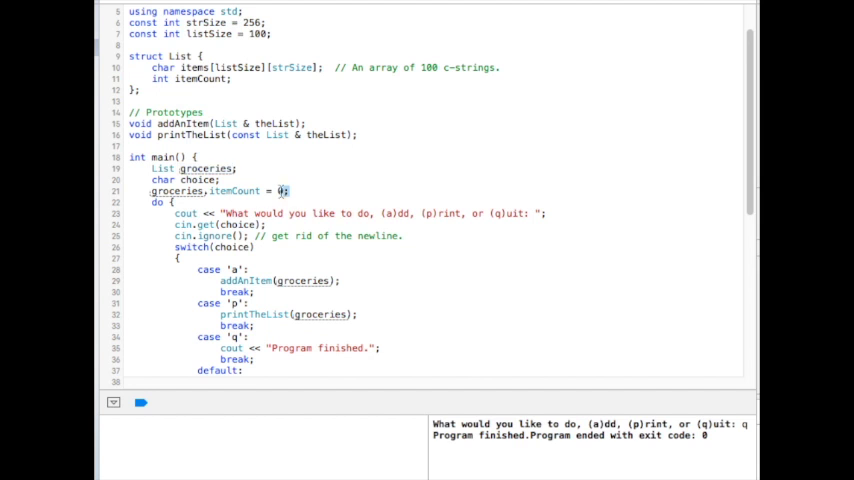
scroll("down", 3)
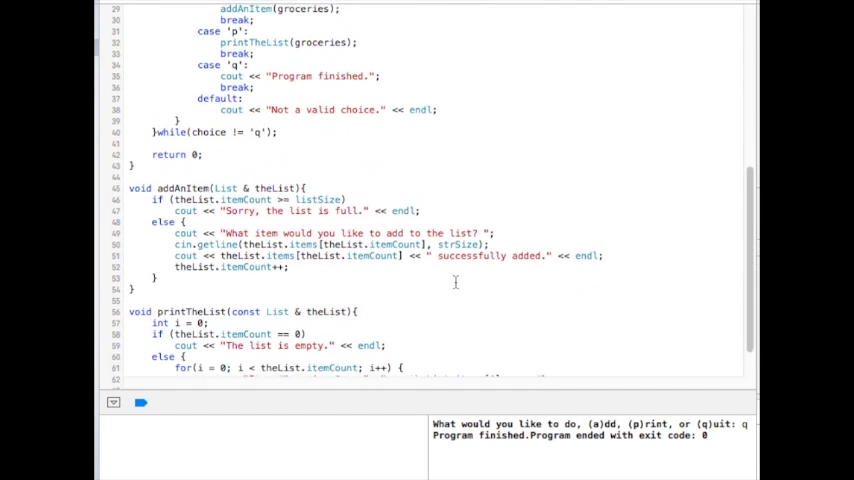
scroll("down", 3)
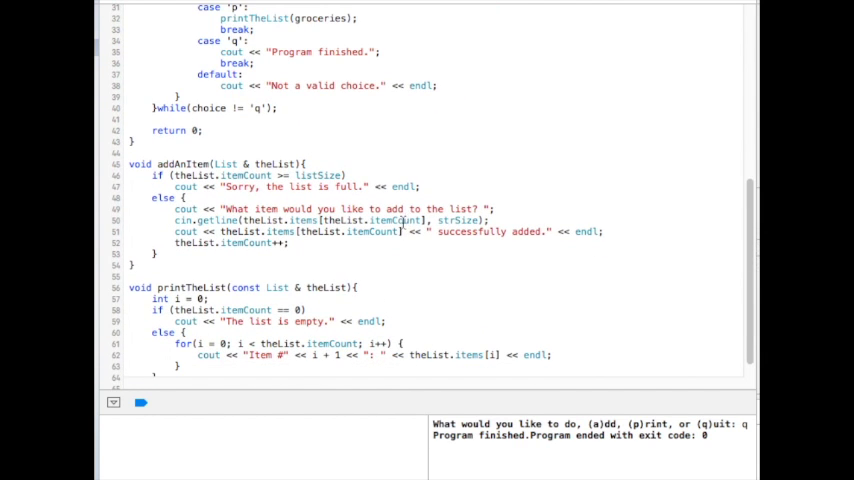
double_click(394, 220)
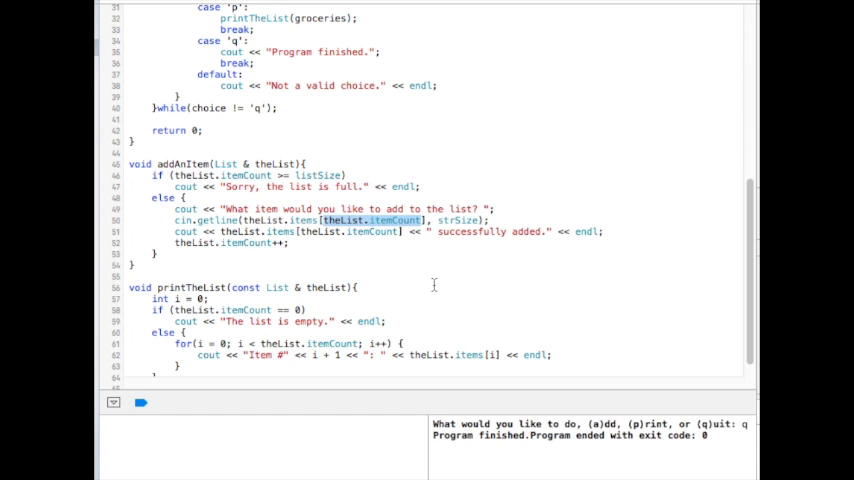
mouse_move(466, 340)
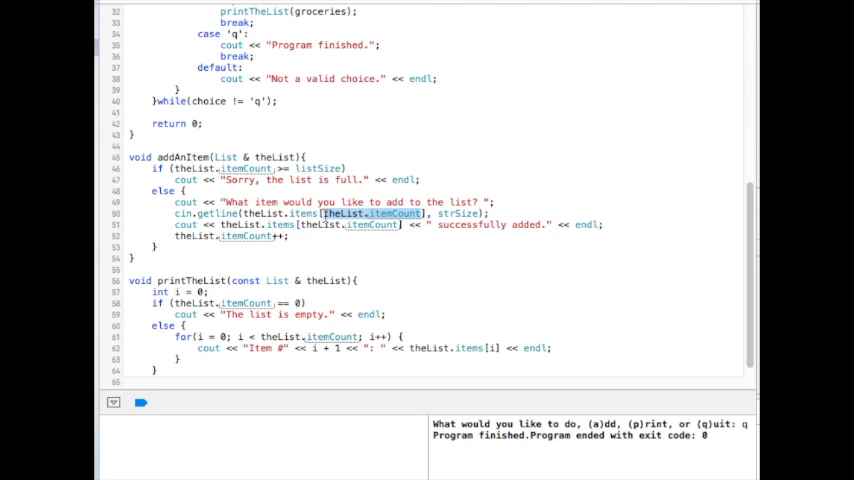
scroll("down", 3)
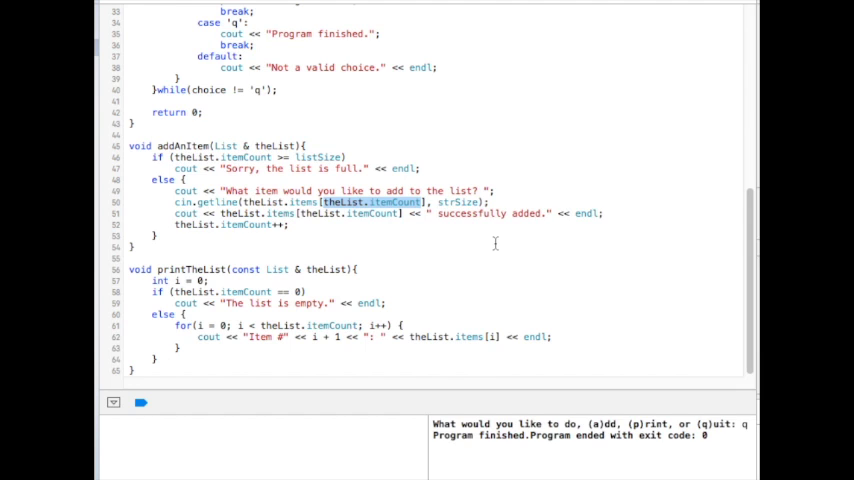
mouse_move(456, 322)
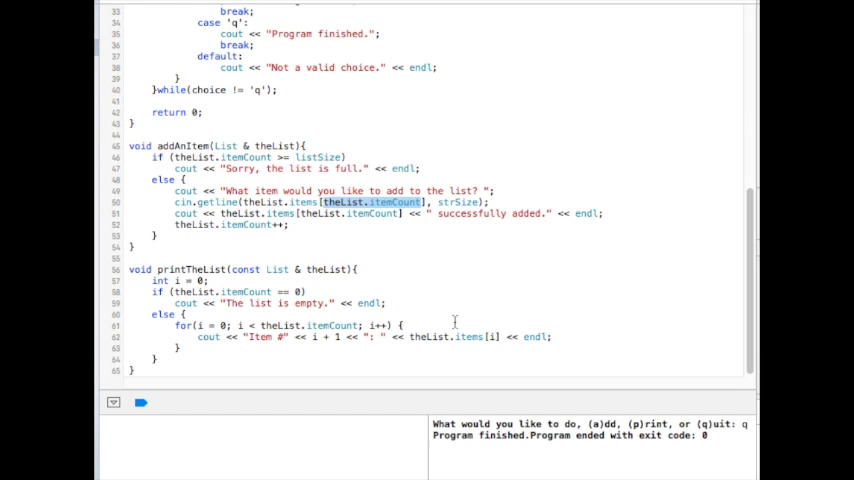
mouse_move(296, 352)
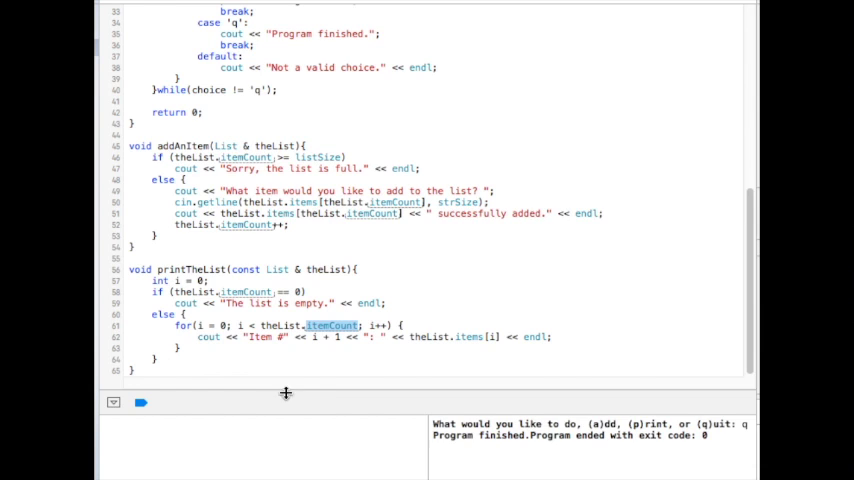
mouse_move(322, 356)
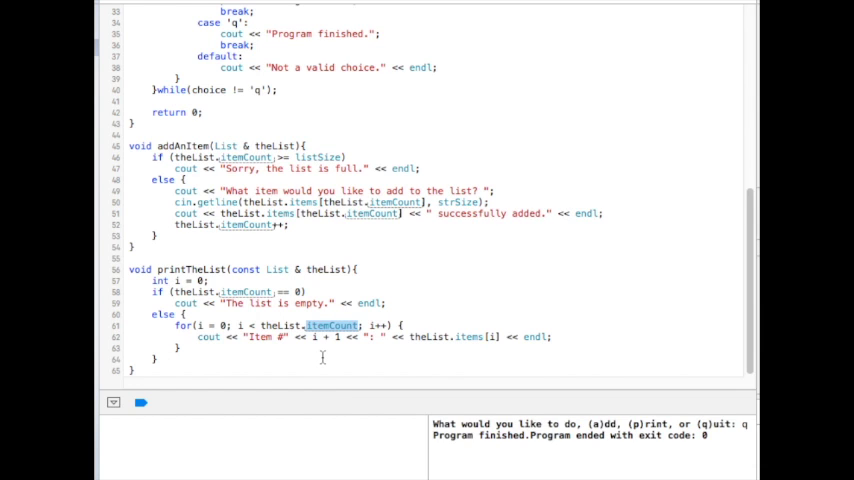
mouse_move(420, 388)
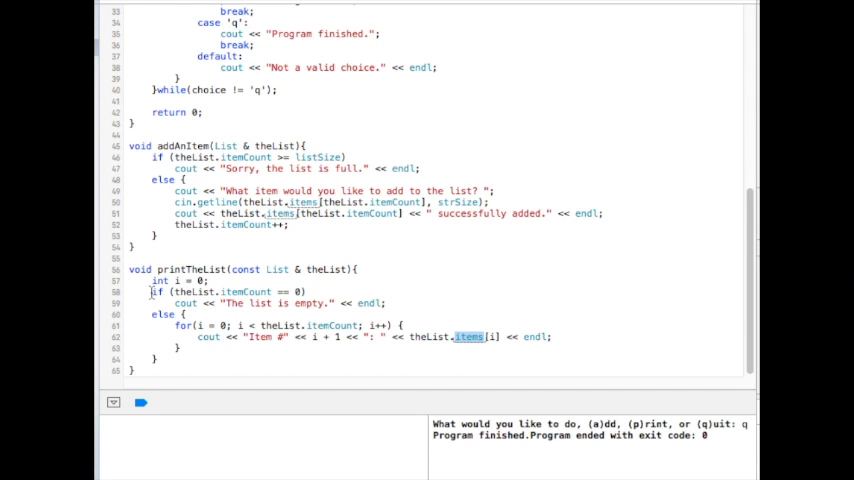
left_click_drag(150, 292, 386, 304)
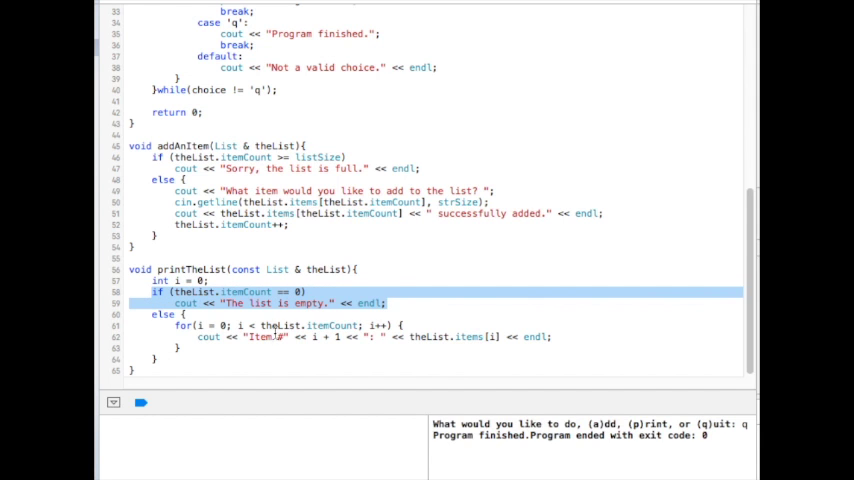
double_click(244, 292)
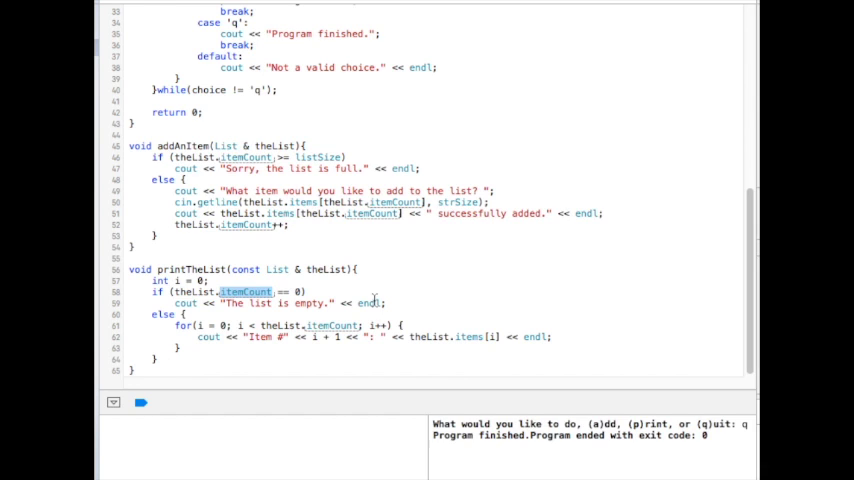
mouse_move(452, 266)
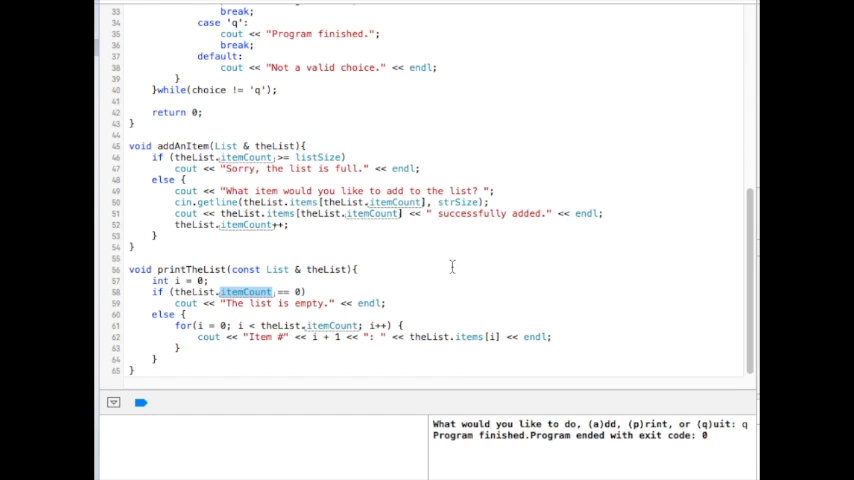
mouse_move(424, 288)
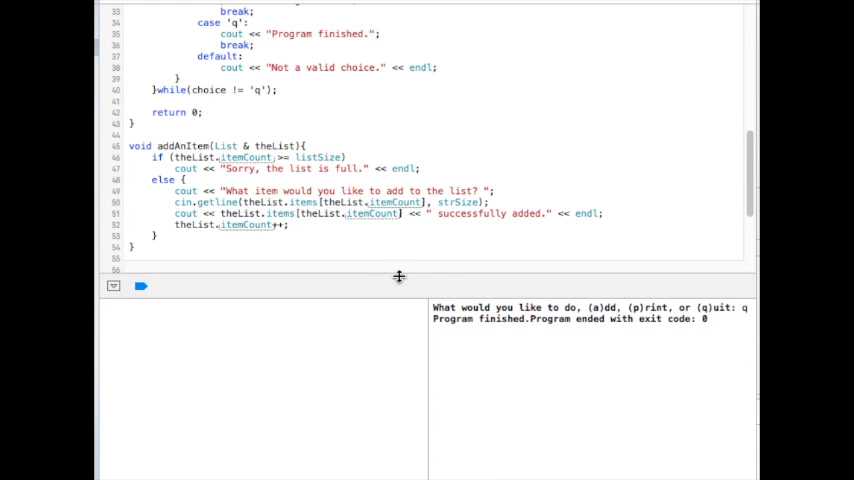
- Answer the console prompts: print the list, add Bread, print again, then quit with q
scroll("up", 3)
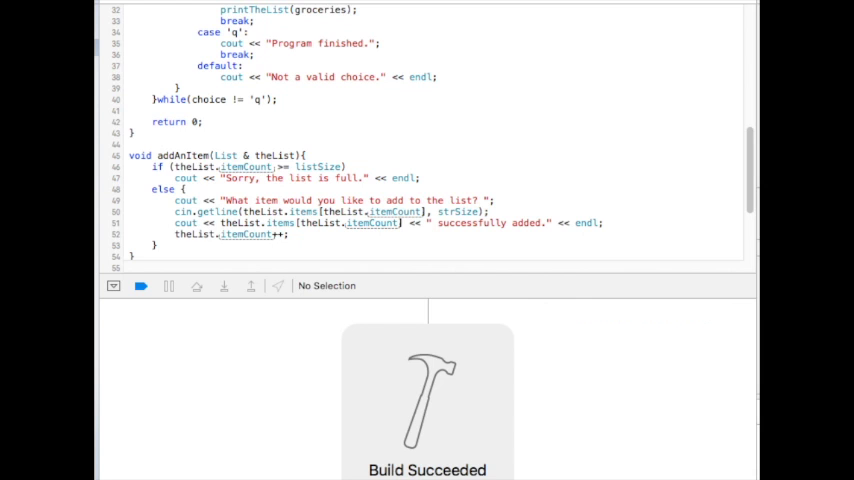
left_click(140, 286)
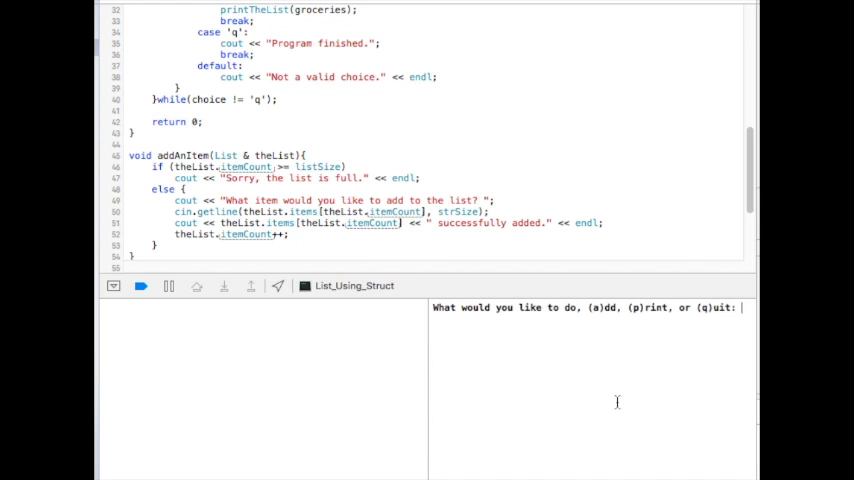
type("p")
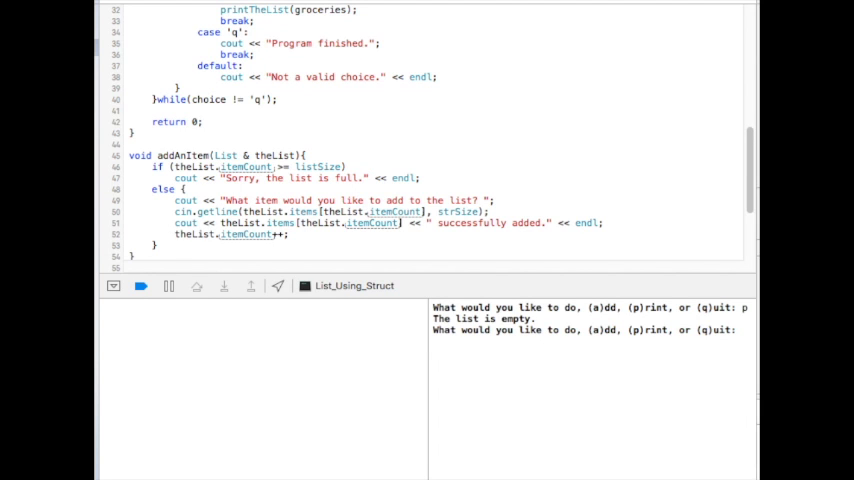
type("a")
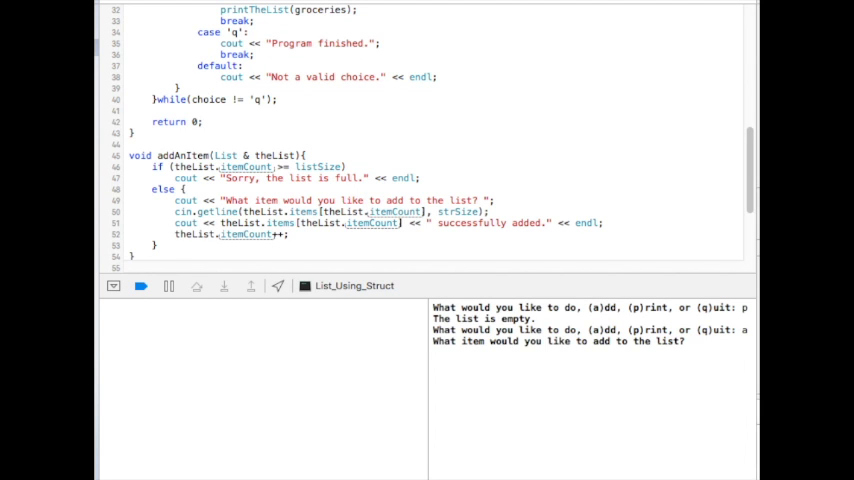
type("Bread")
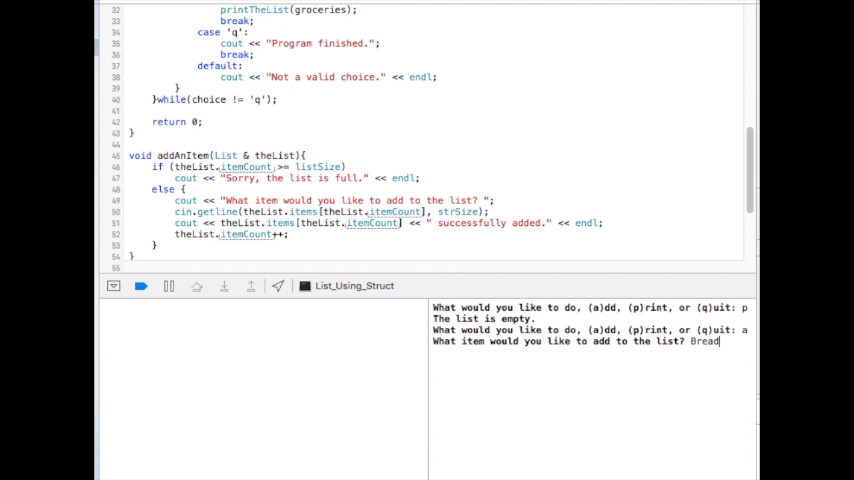
key("Return")
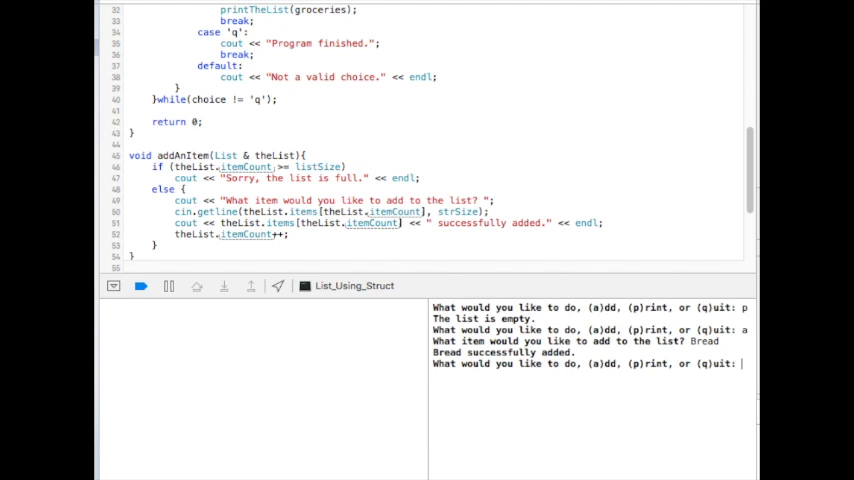
type("p")
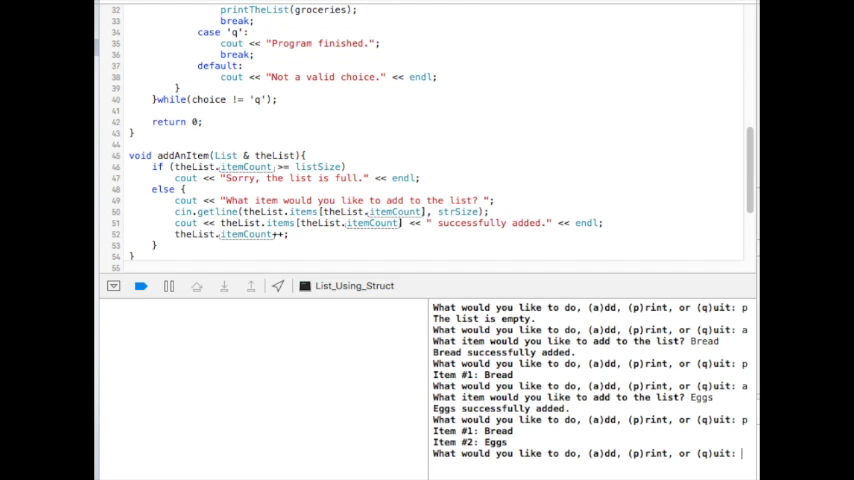
type("q")
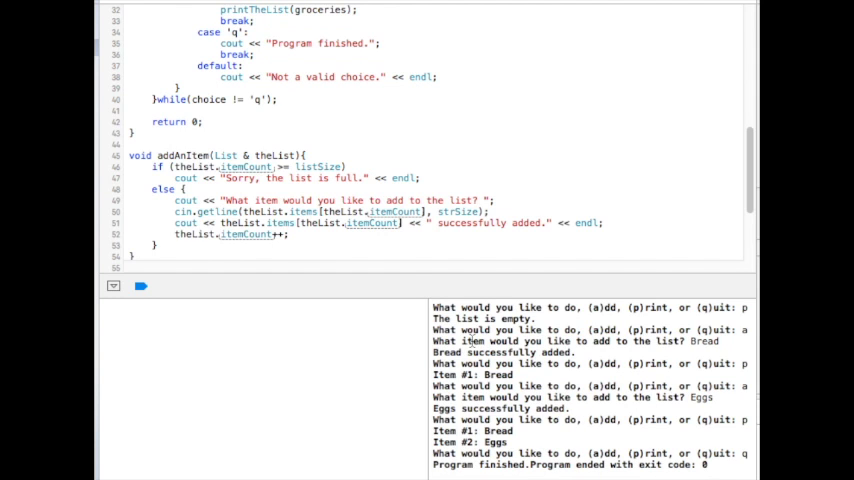
scroll("down", 3)
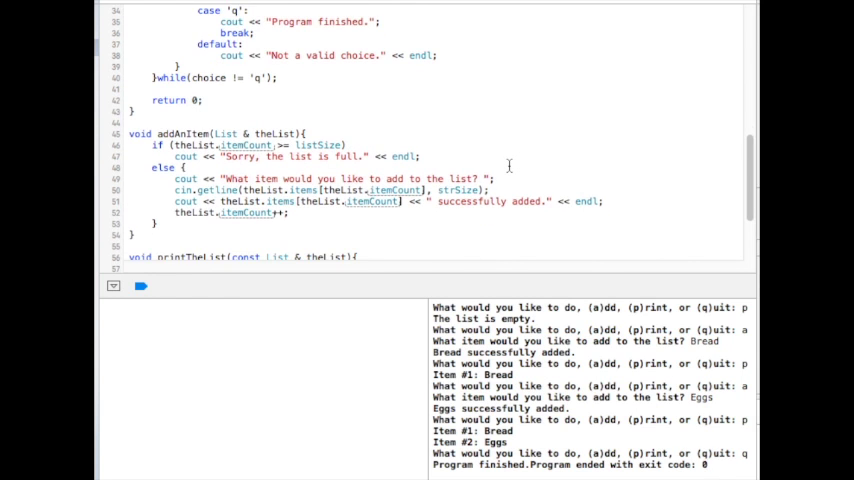
scroll("down", 3)
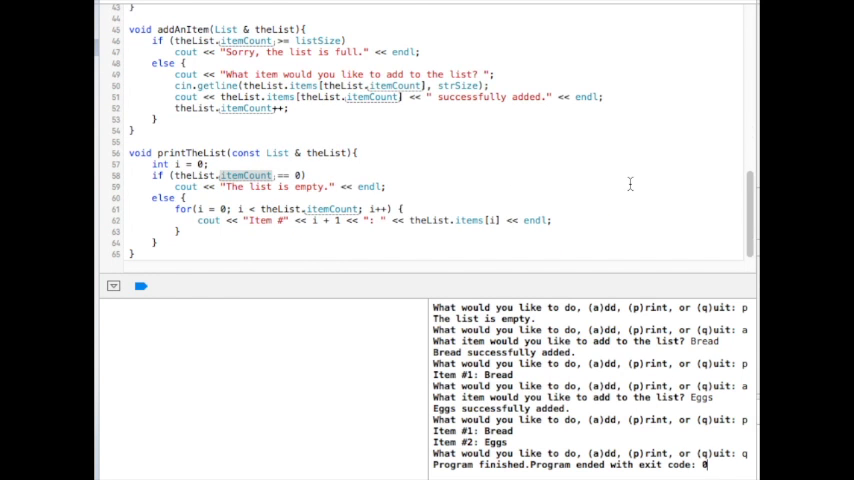
scroll("up", 3)
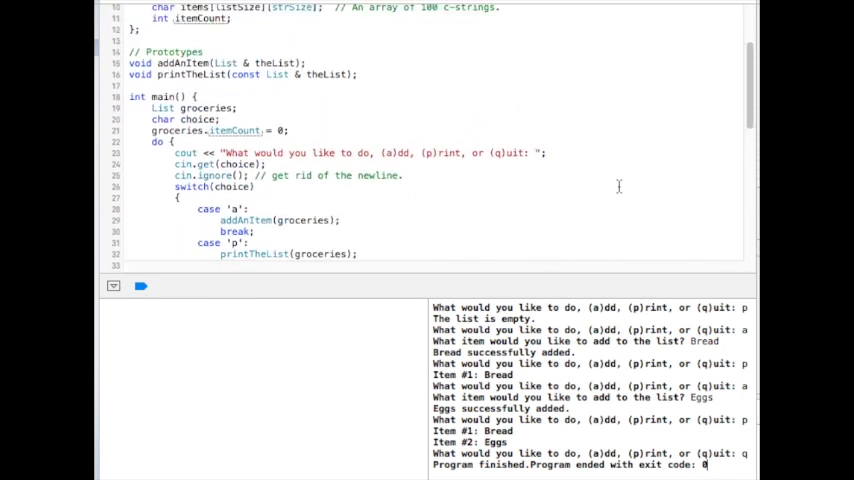
scroll("up", 3)
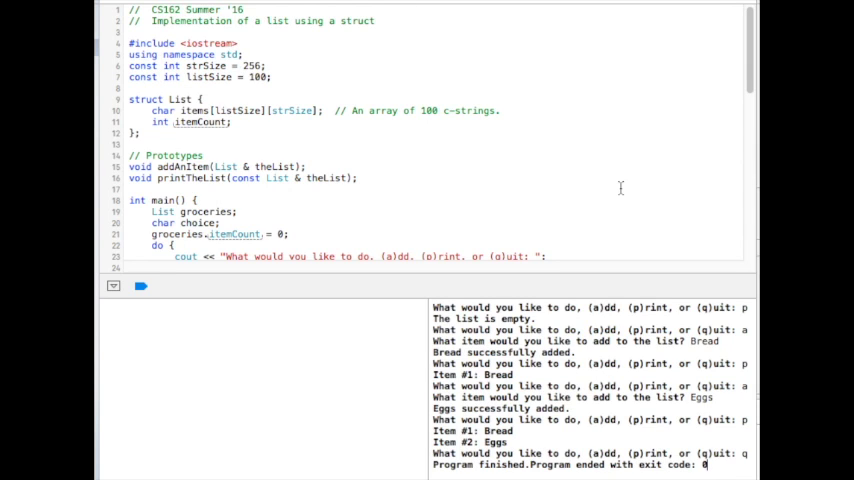
mouse_move(576, 198)
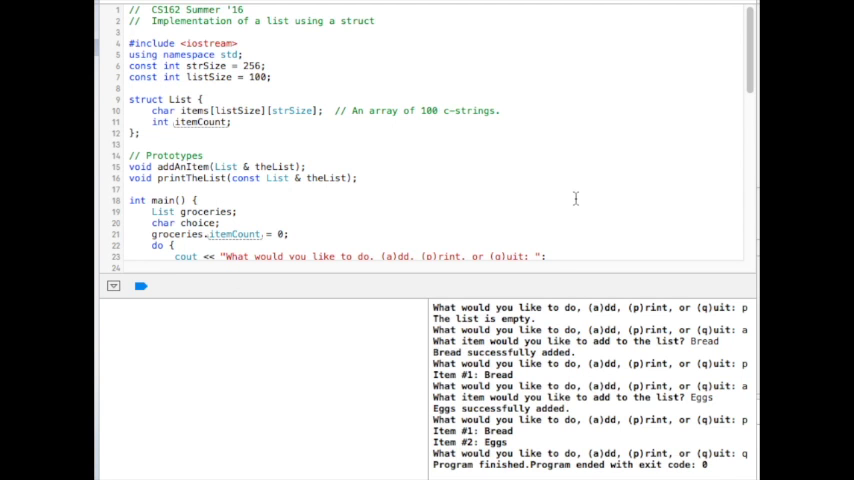
mouse_move(396, 172)
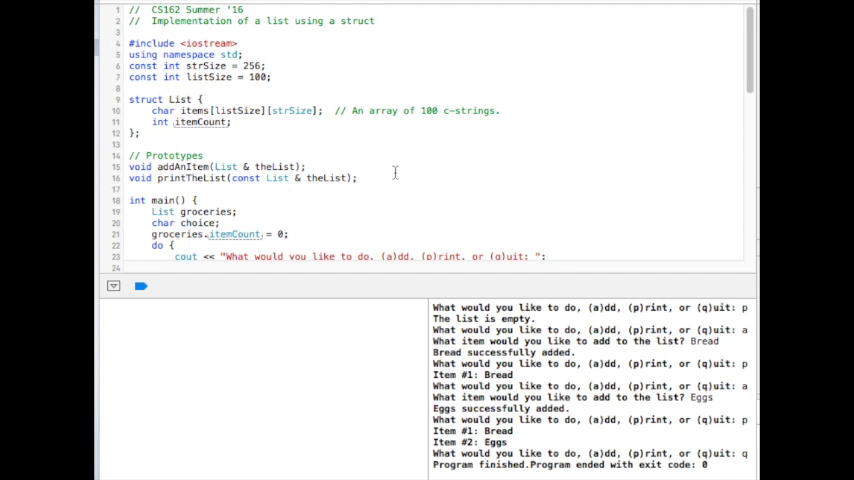
scroll("down", 3)
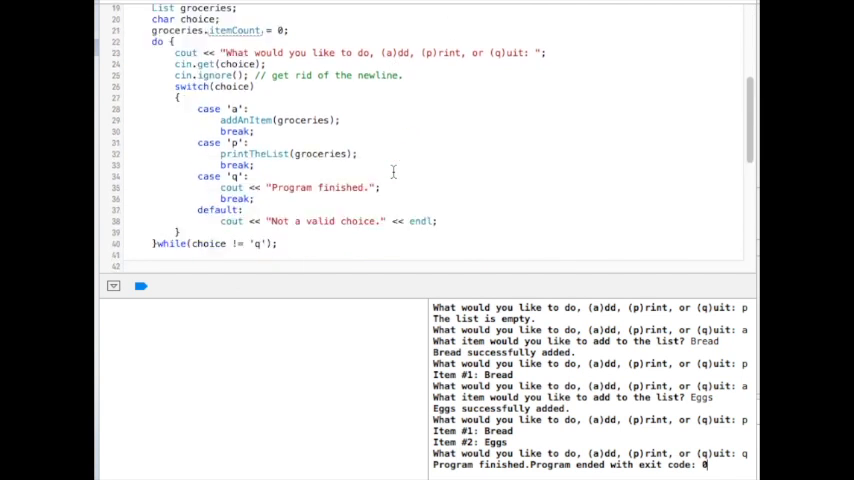
scroll("down", 3)
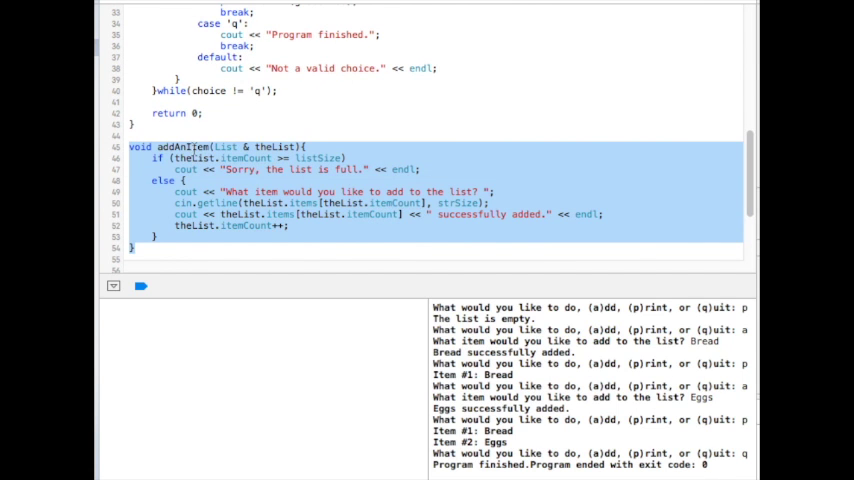
scroll("down", 3)
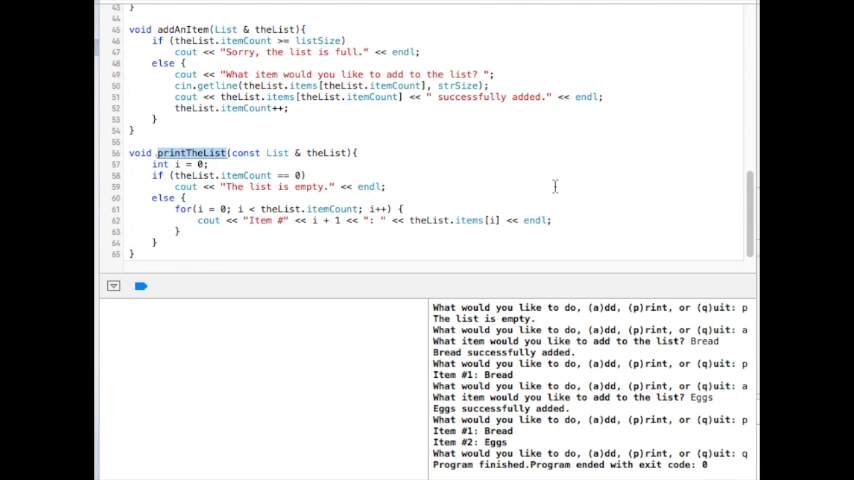
mouse_move(500, 250)
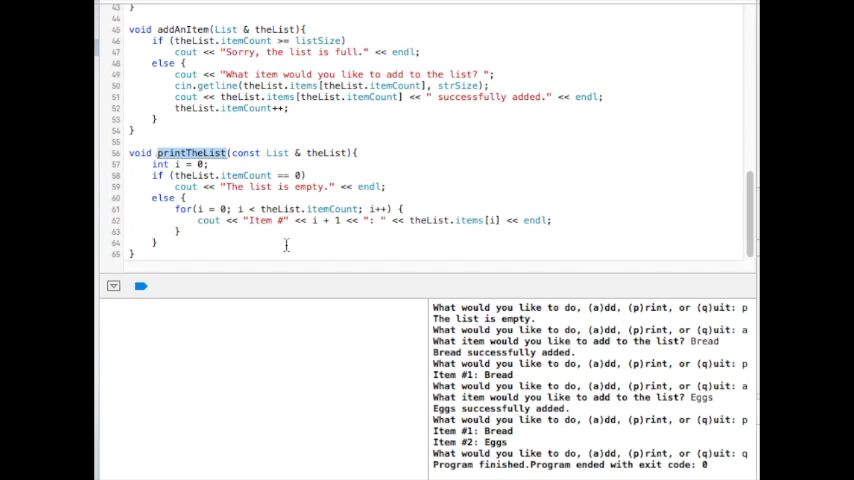
mouse_move(238, 246)
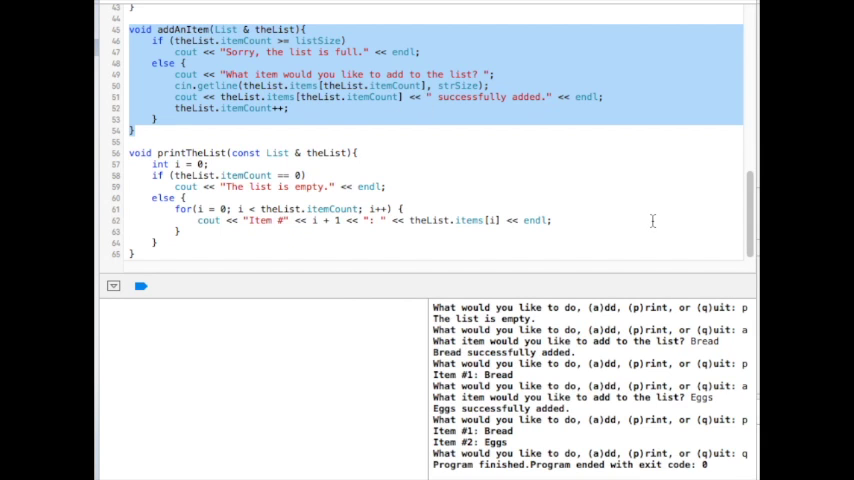
mouse_move(418, 228)
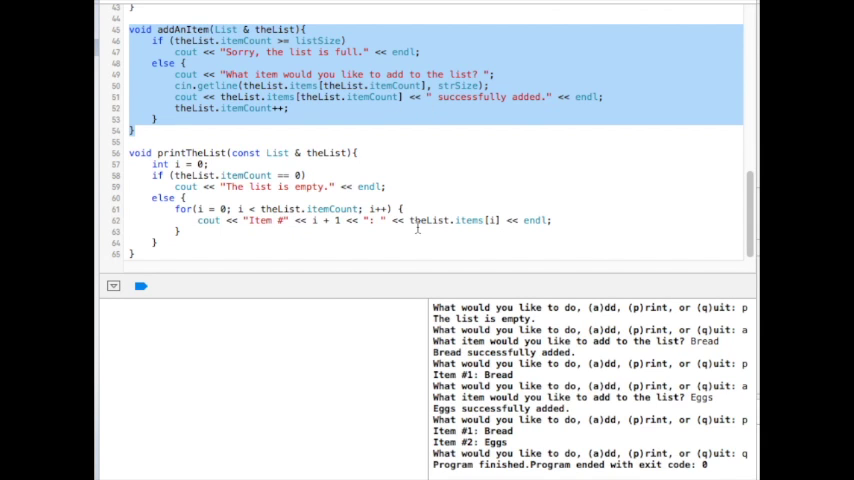
mouse_move(754, 272)
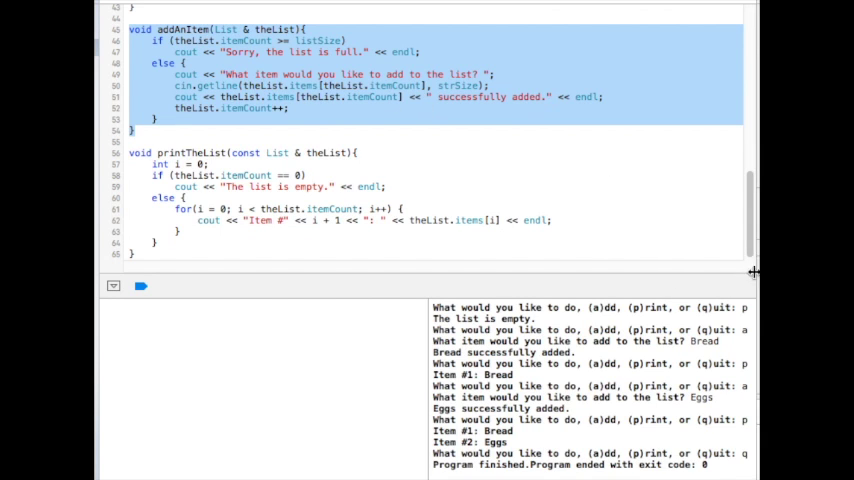